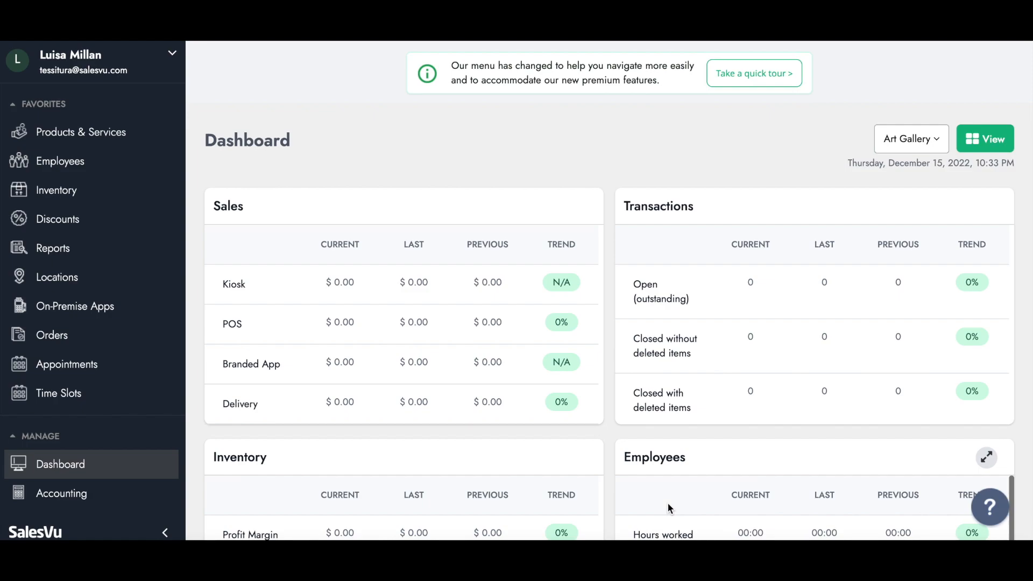
mouse_move(96, 394)
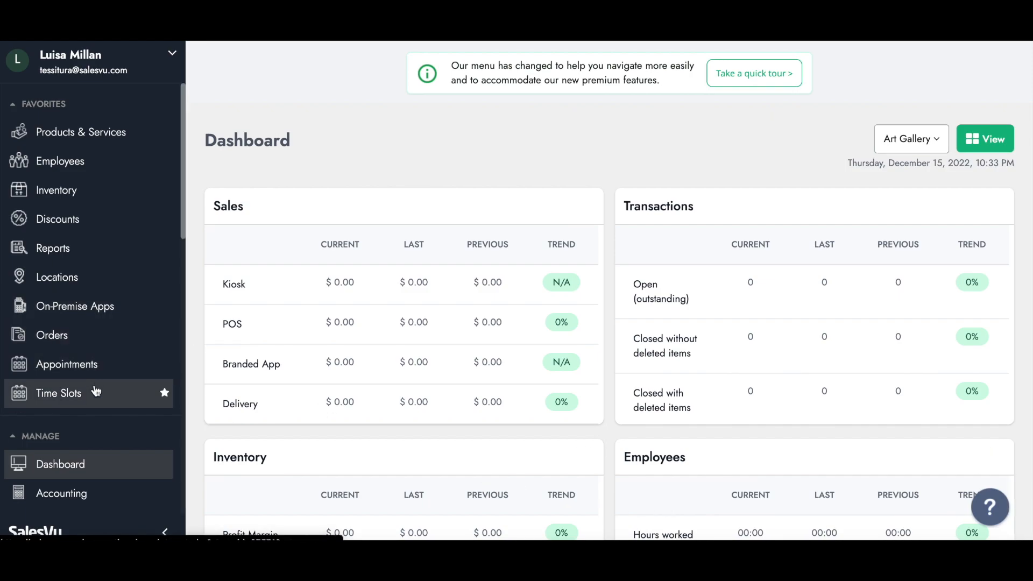
- Go to the Time Slots list under Appointments for Millan Arts Center
click(58, 394)
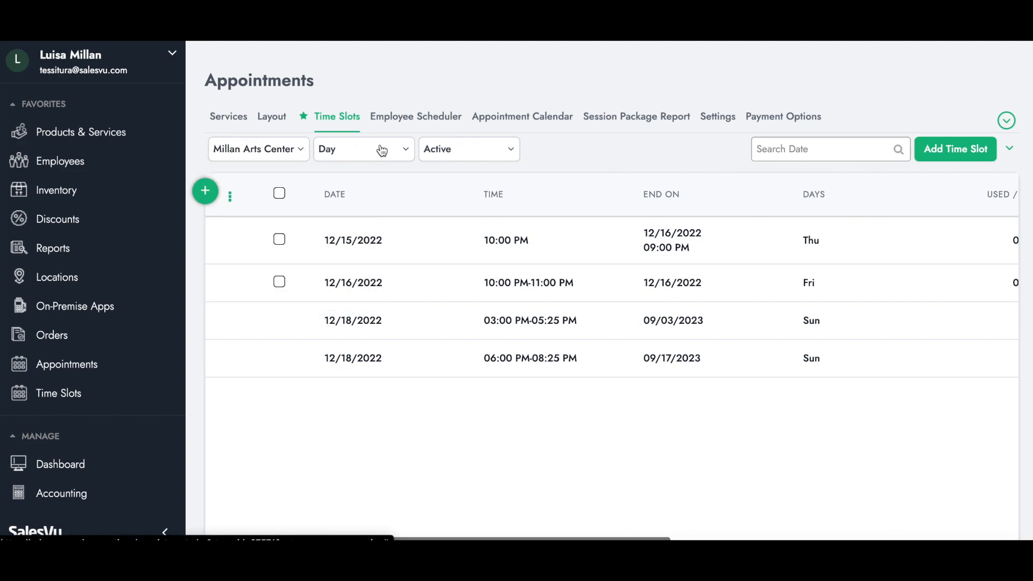
- Create a Hosted Event slot on 12/16/2022, 5:00–10:00 PM, named Company's Anniversary
click(954, 149)
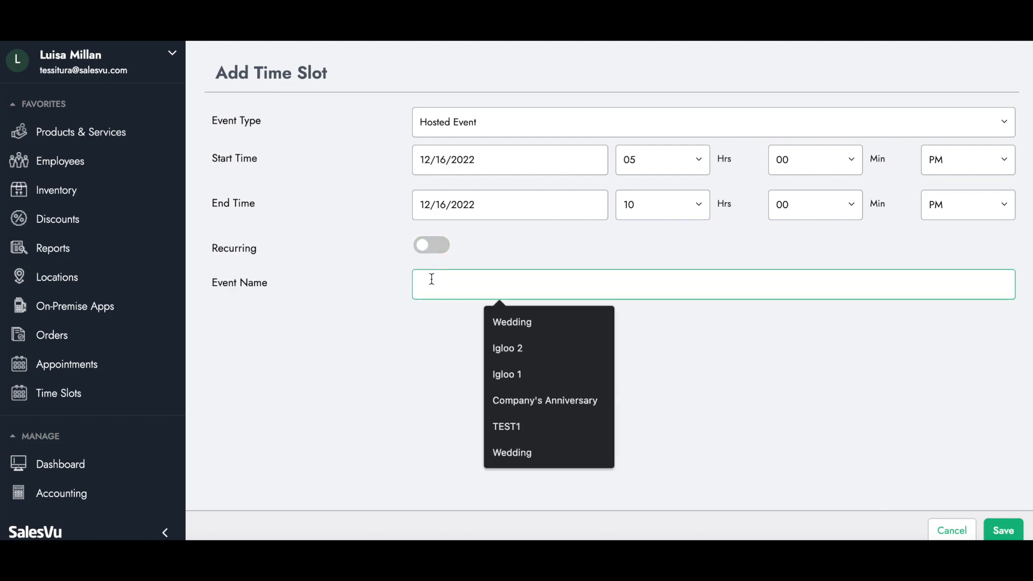
click(544, 400)
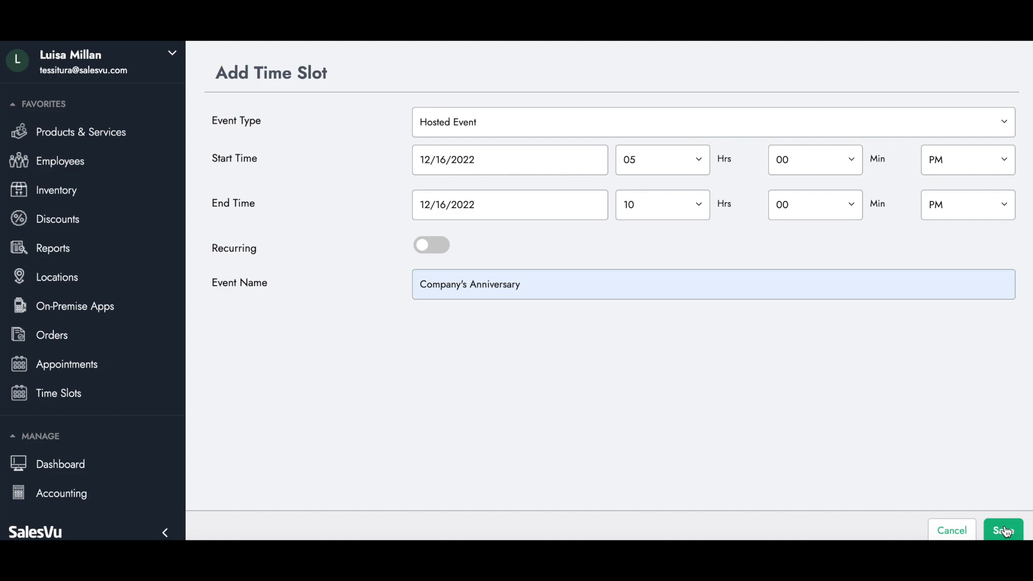
click(1002, 531)
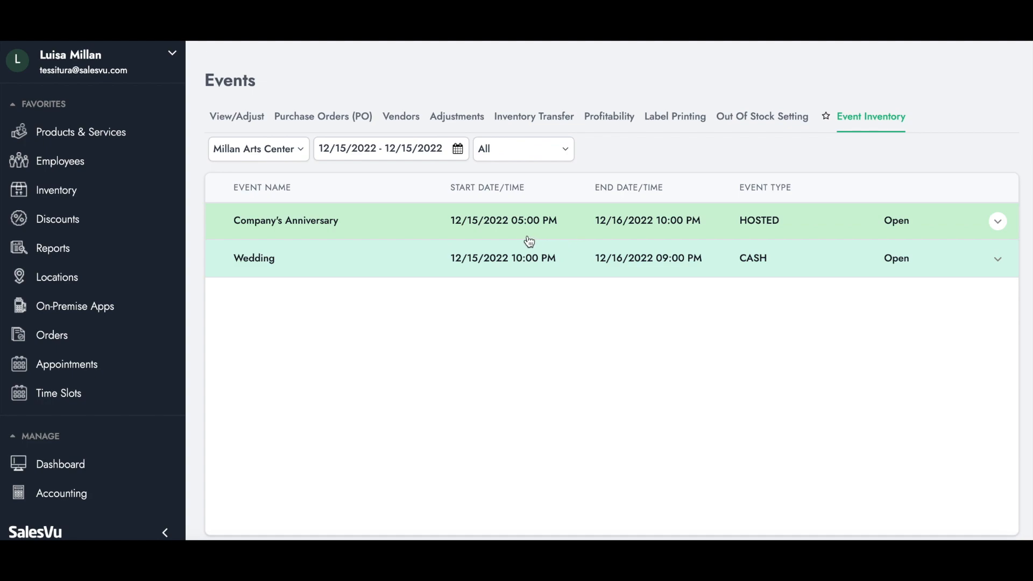
- Expand the Company's Anniversary HOSTED row in Event Inventory
click(996, 221)
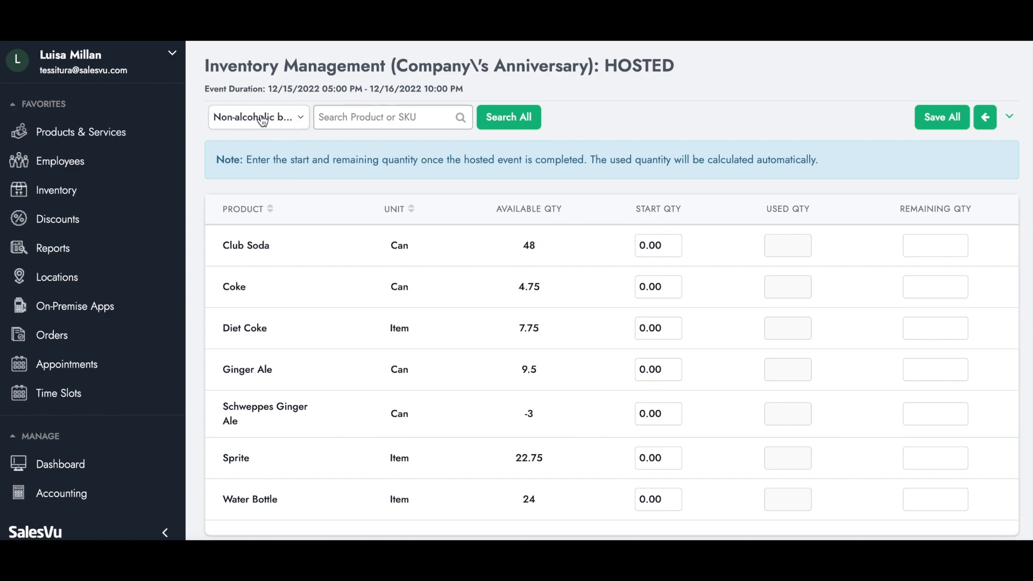
- Choose the non-alcoholic category for the Company's Anniversary inventory count
click(508, 117)
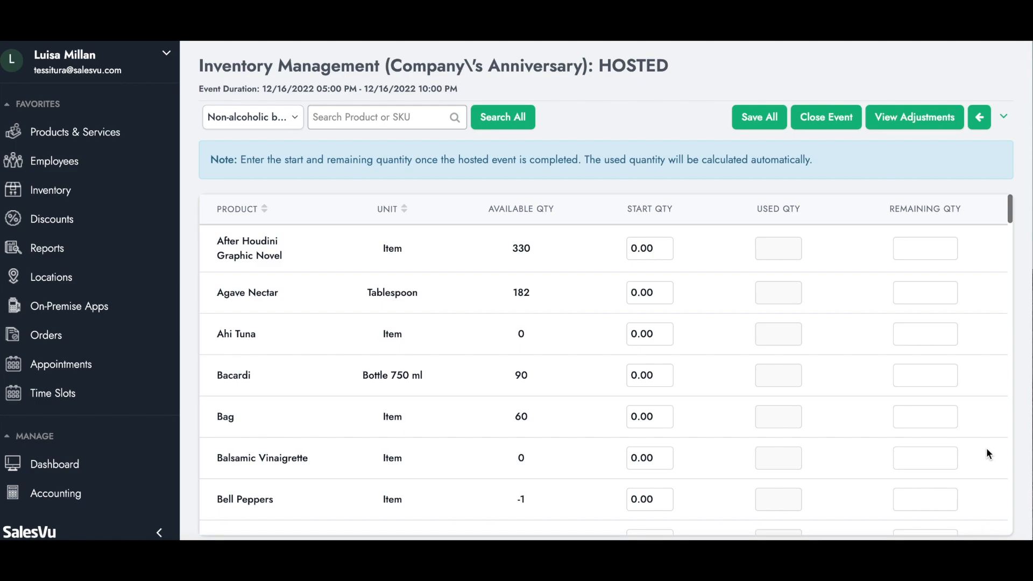
click(825, 117)
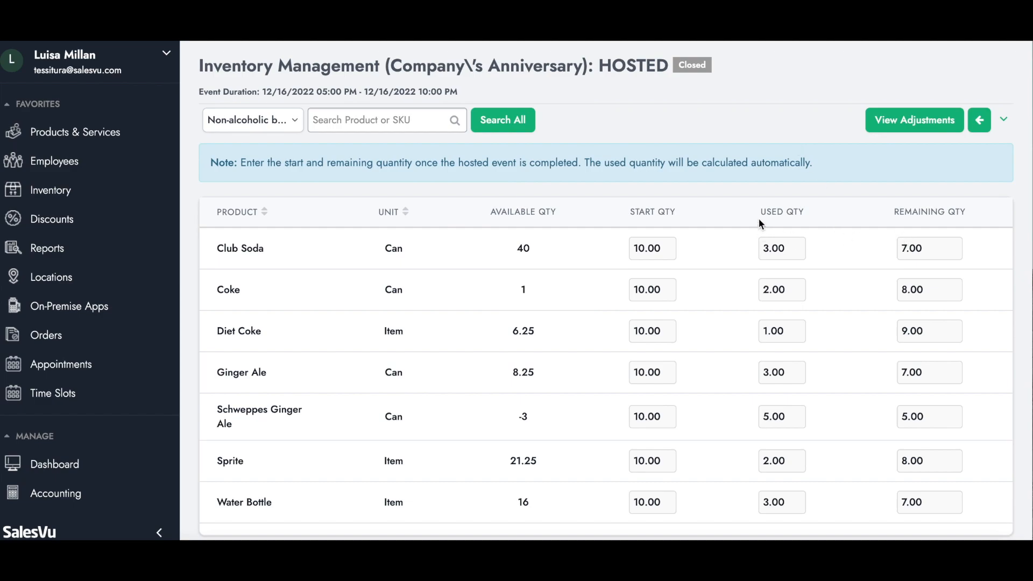
- Leave the closed event and go to the Orders list for Millan Arts Center
click(46, 334)
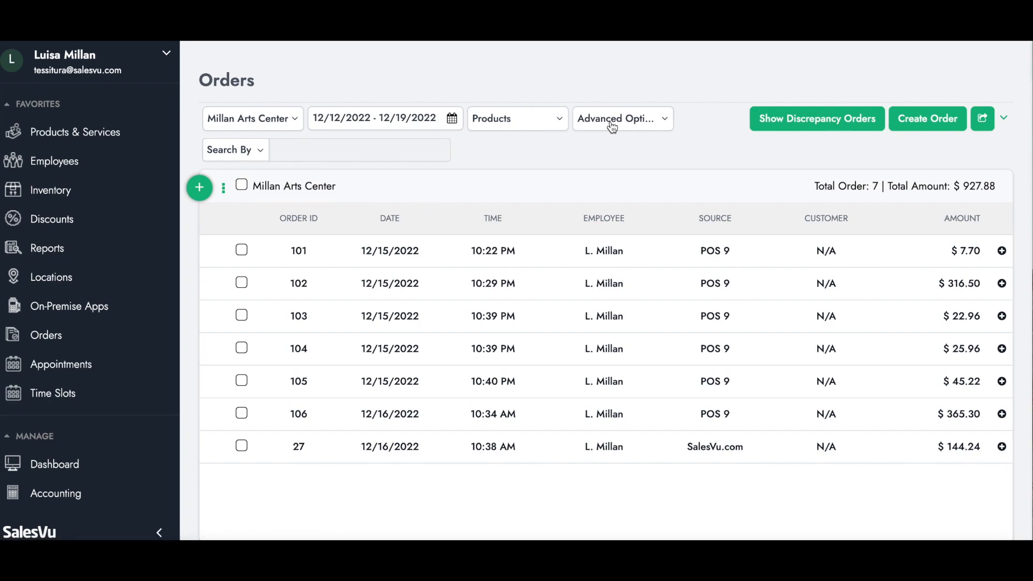
- Apply the Advanced Options filters so orders 107, 28 and 29 appear
click(620, 119)
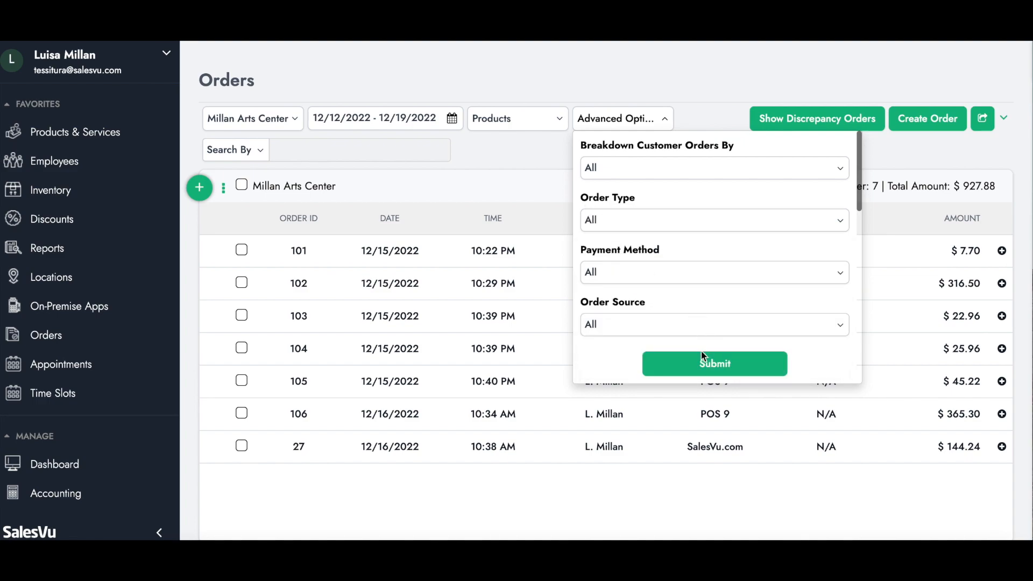
click(714, 362)
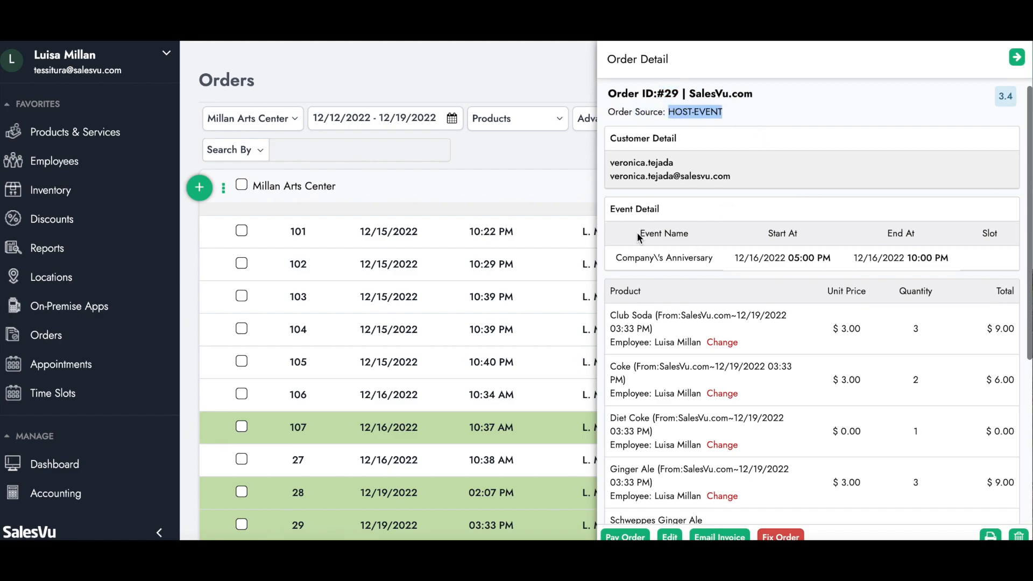
- Scroll order 29's detail through its seven non-alcoholic drink lines to the $37.75 total
scroll(down, 3)
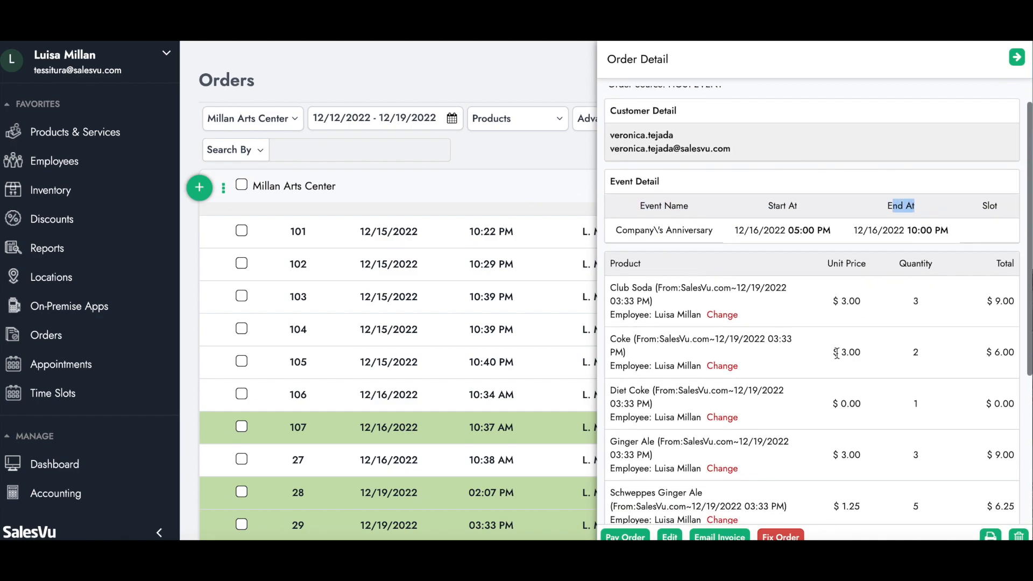
scroll(down, 3)
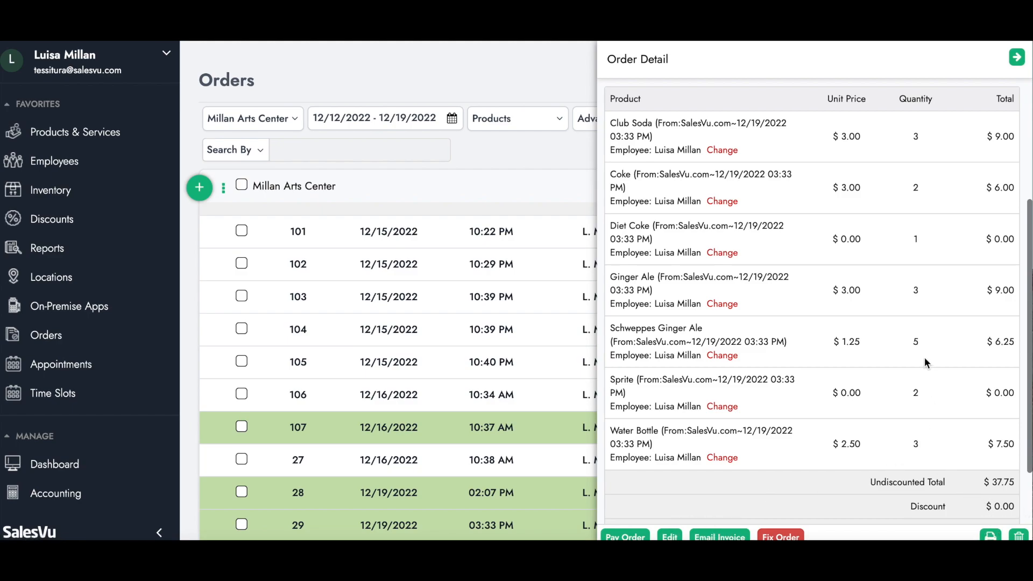